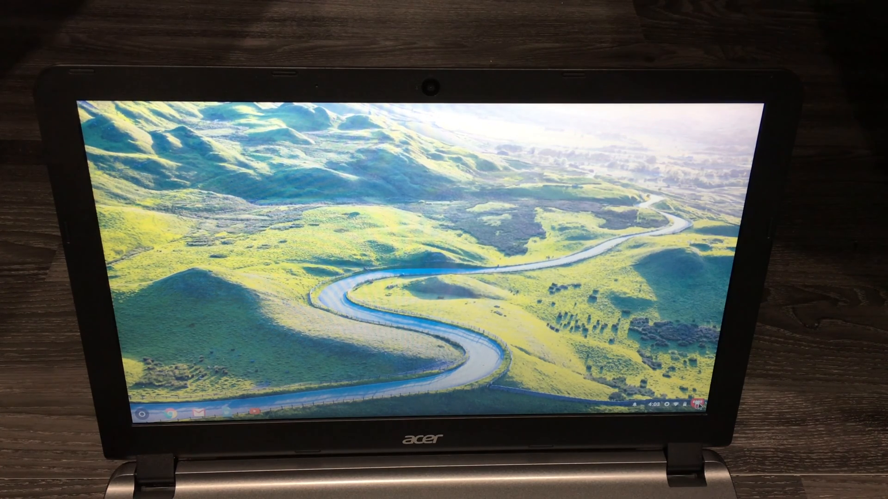
Bring up the quick settings panel from the shelf status area
click(688, 405)
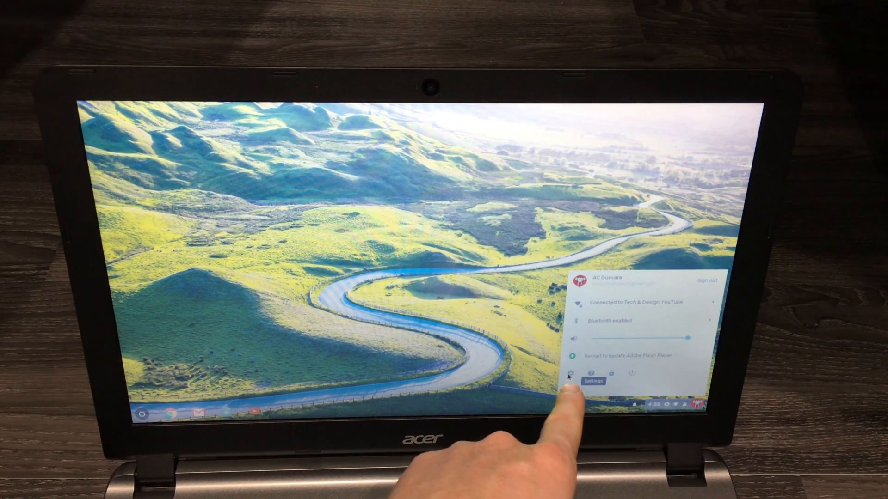
Launch the Settings app from the quick settings panel
click(577, 373)
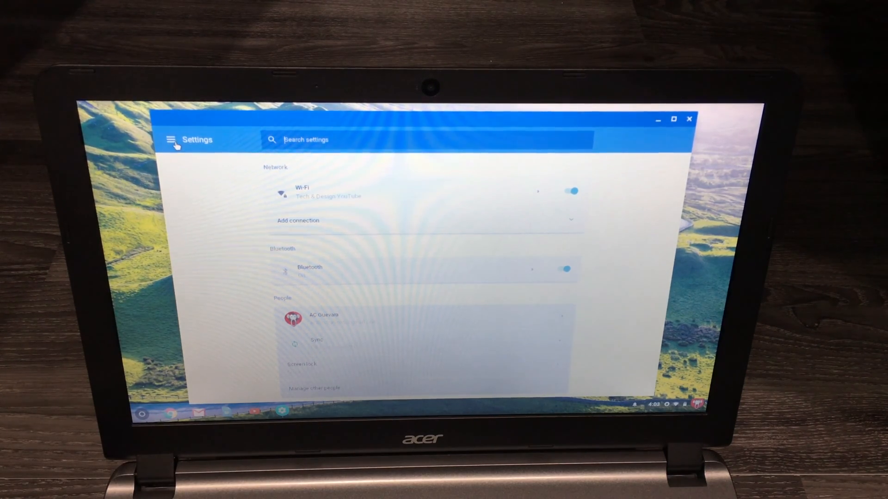
Go to the Device section via the main menu and enter the Power settings
click(172, 139)
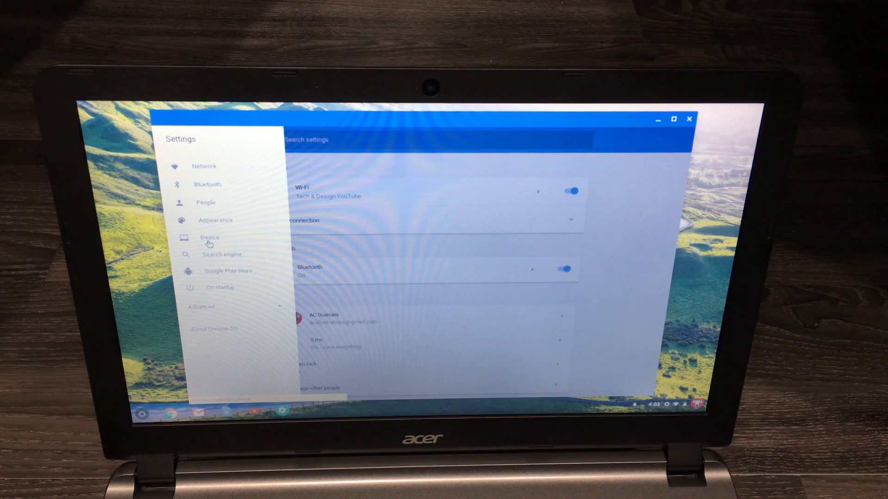
click(210, 238)
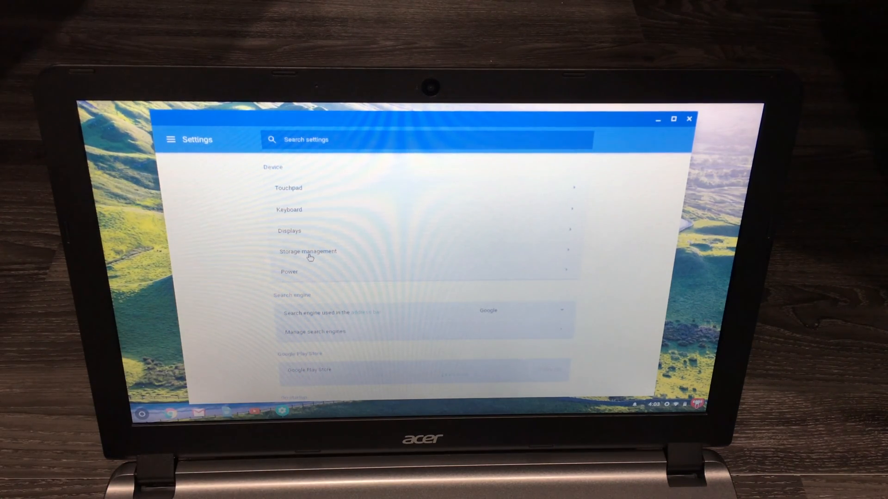
click(289, 272)
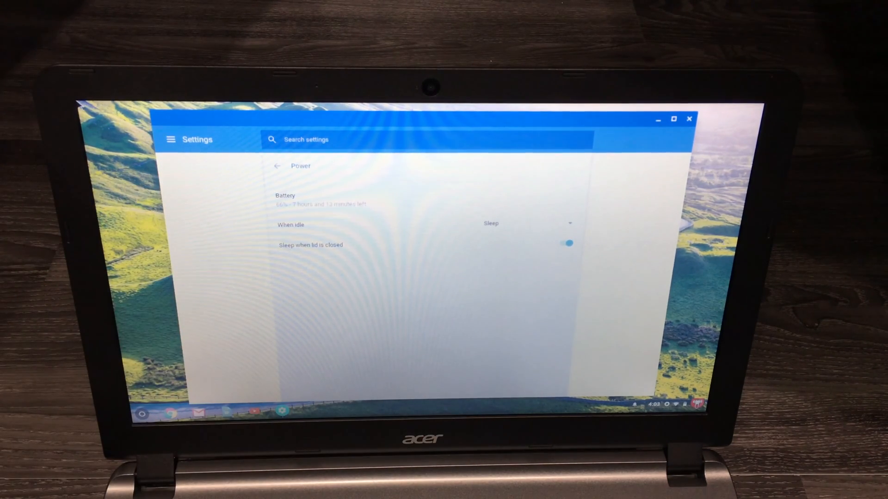
mouse_move(172, 140)
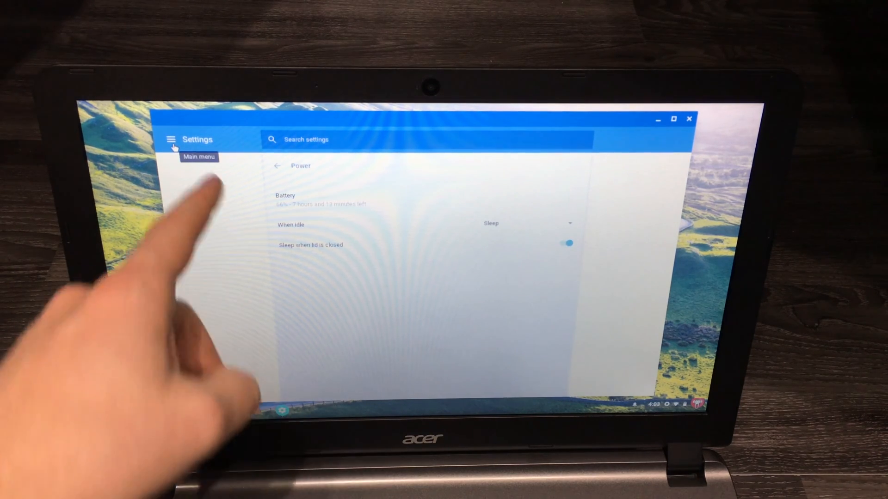
Reopen the settings section list over the Power page
click(170, 140)
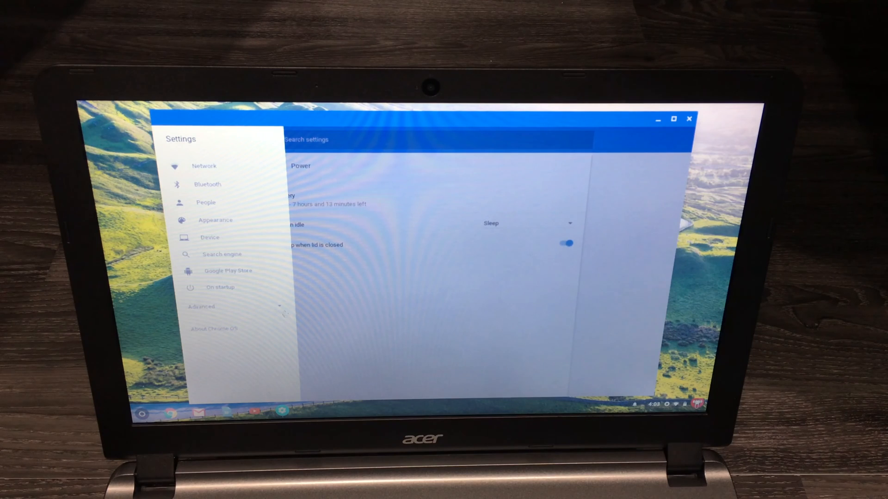
Expand the Advanced group in the section list
click(201, 306)
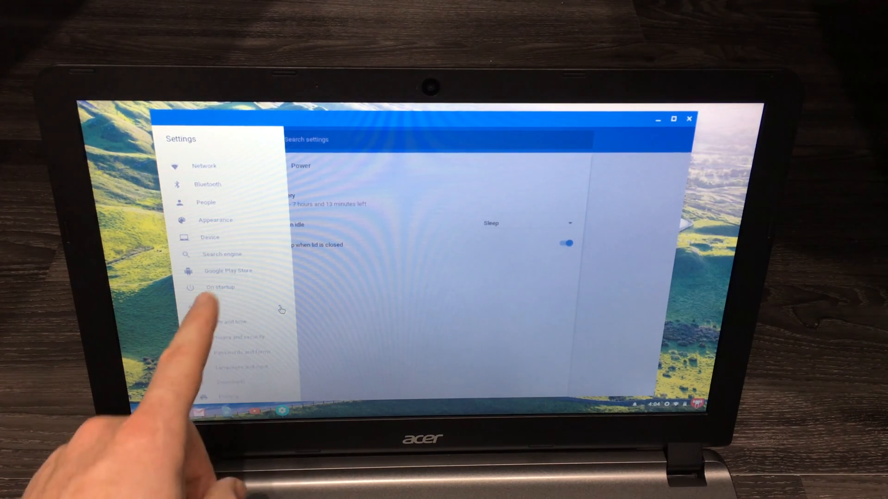